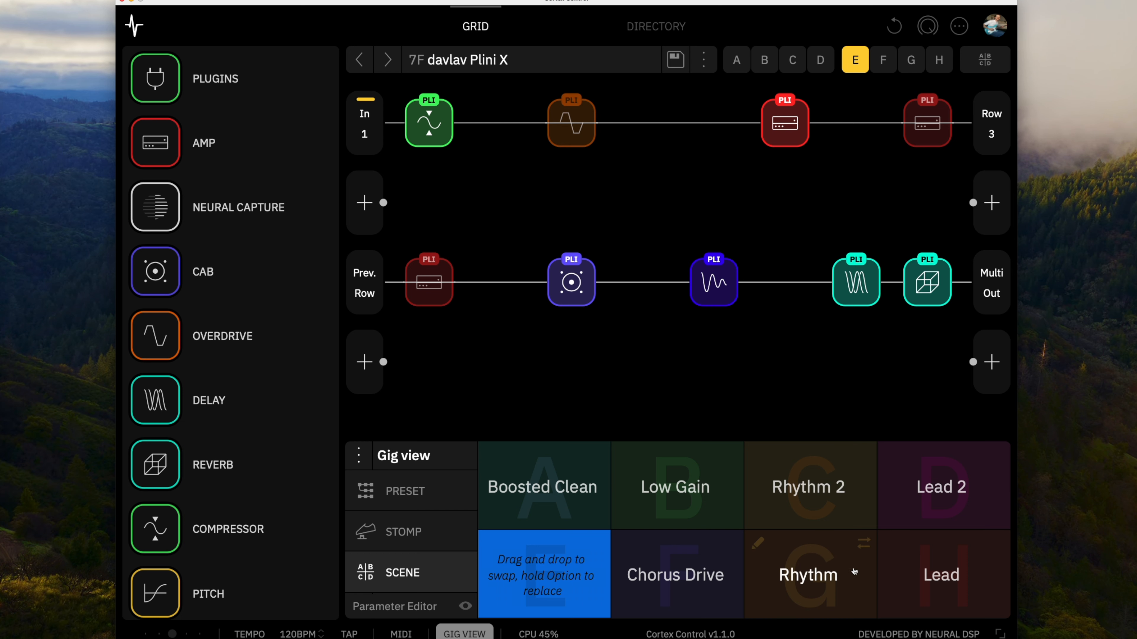
# Switch to the Rhythm scene of the Plini X preset.
pyautogui.click(910, 60)
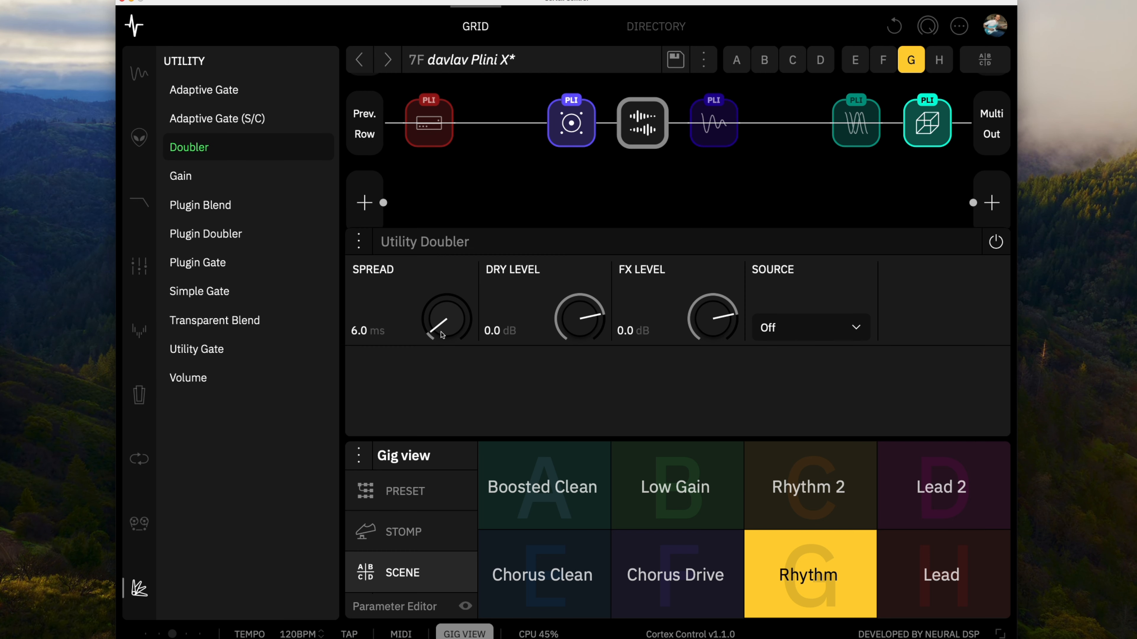
# Set the Doubler spread to about 14.7 ms and move it between the amp and the cab.
pyautogui.moveTo(440, 335); pyautogui.dragTo(438, 303)
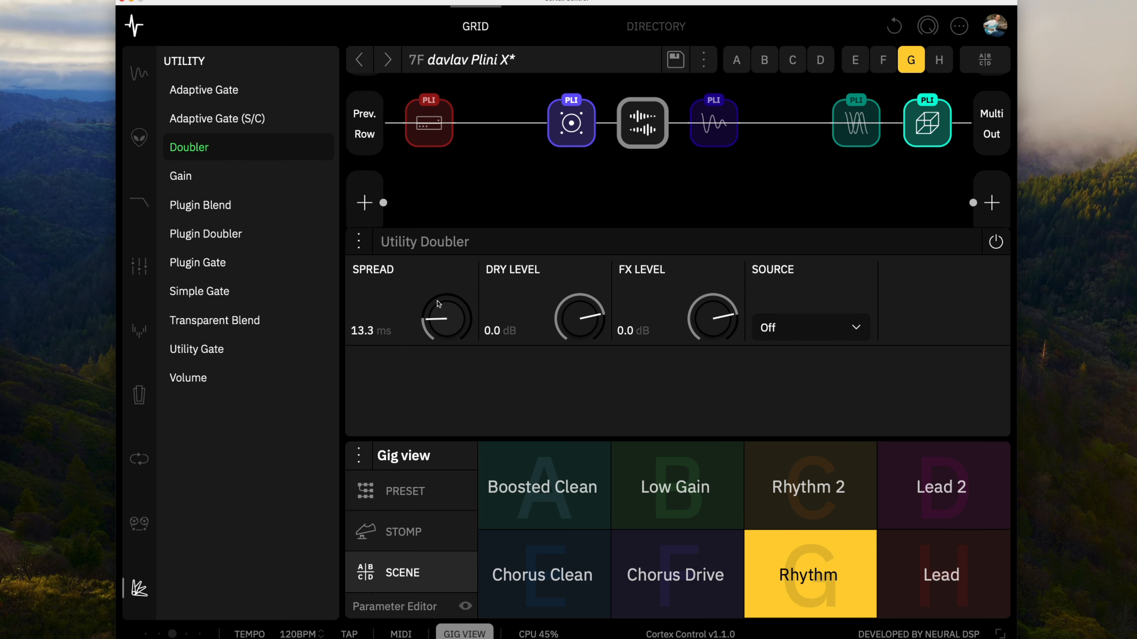
pyautogui.moveTo(439, 304); pyautogui.dragTo(439, 294)
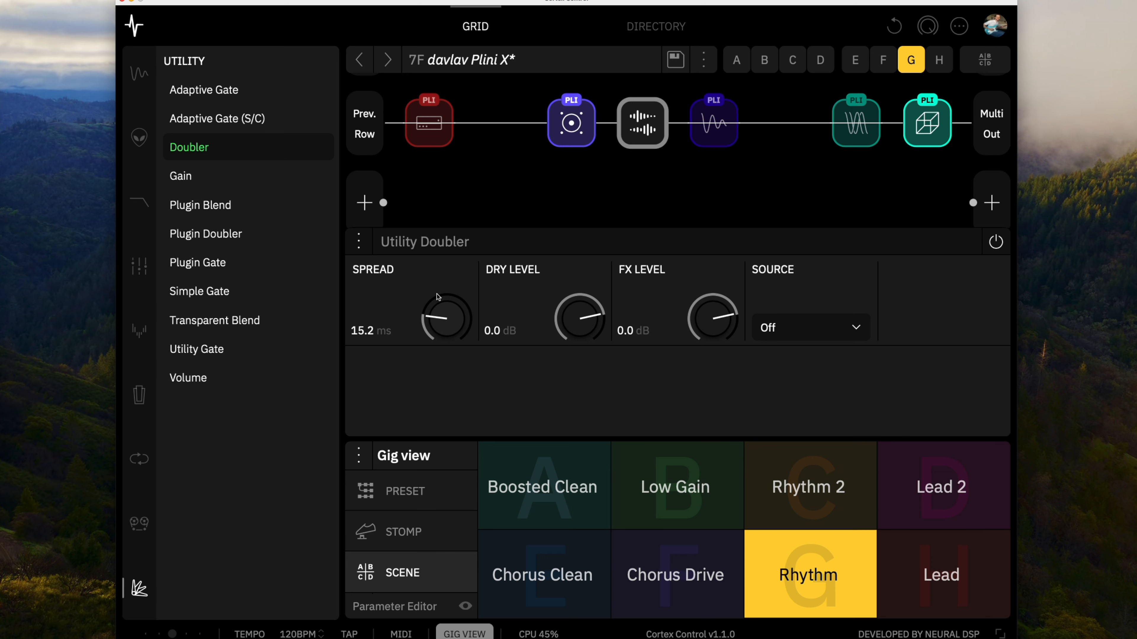
pyautogui.moveTo(446, 315); pyautogui.dragTo(445, 323)
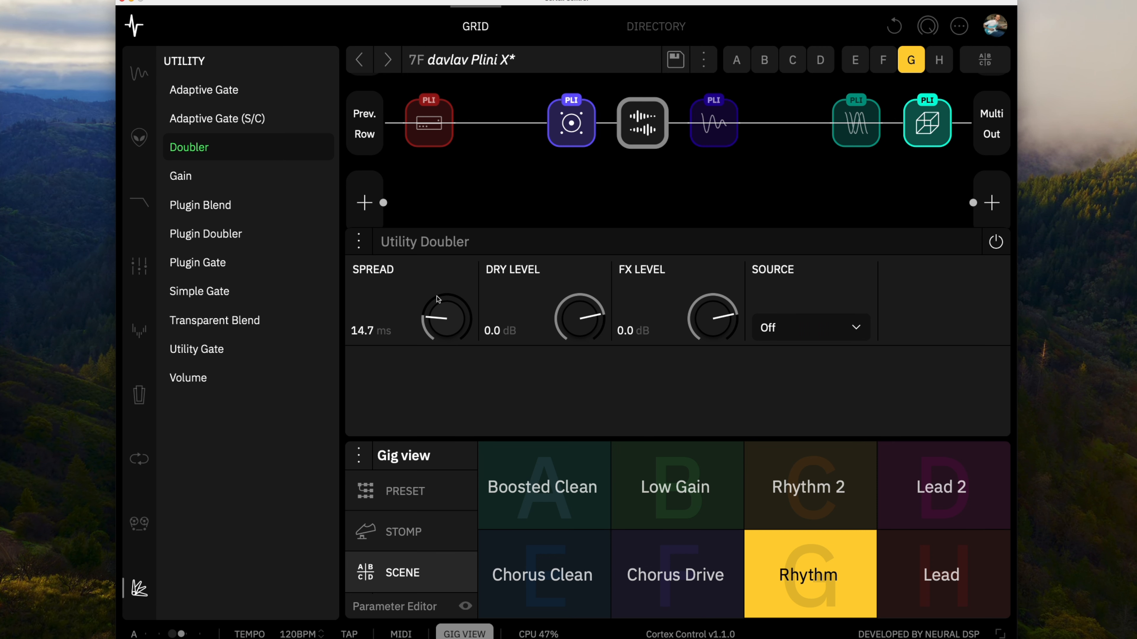
pyautogui.click(995, 241)
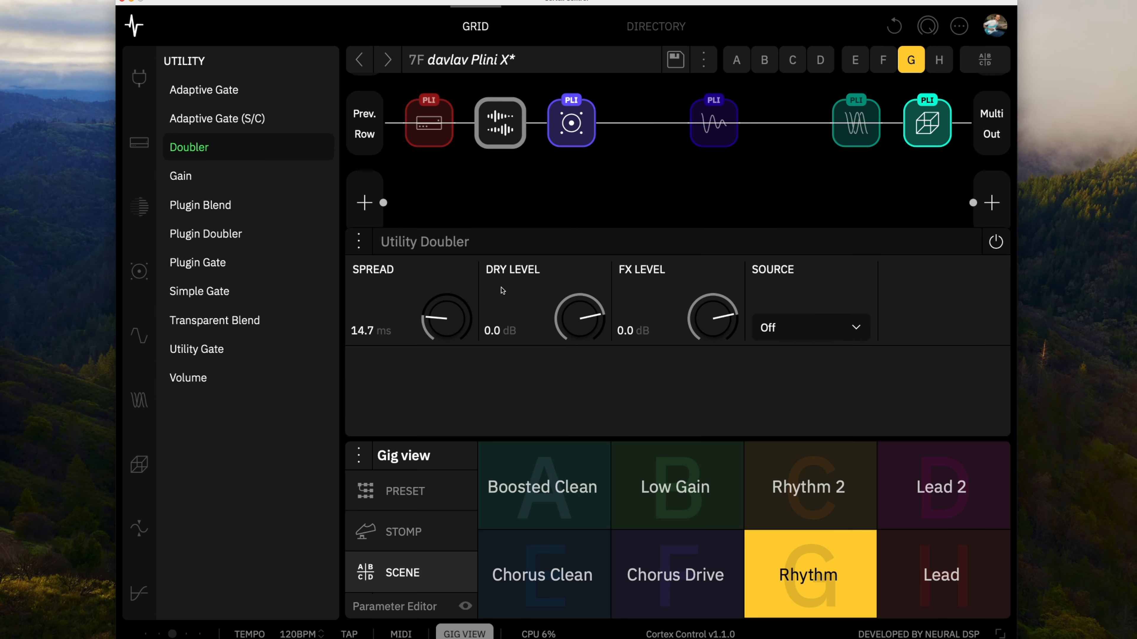
# Bring up the row-2 Plini Cab (M) editor showing Dynamic 57 and Ribbon 160 mics.
pyautogui.click(571, 122)
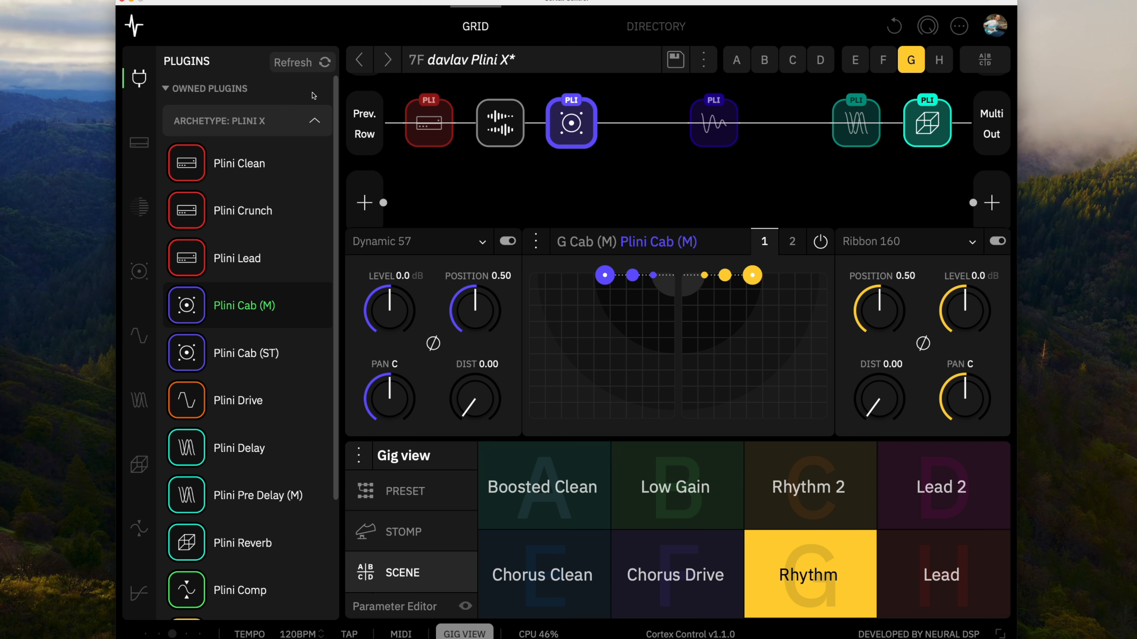
# Move the Doubler back to sit after the cab and before the delay on row 2.
pyautogui.click(246, 353)
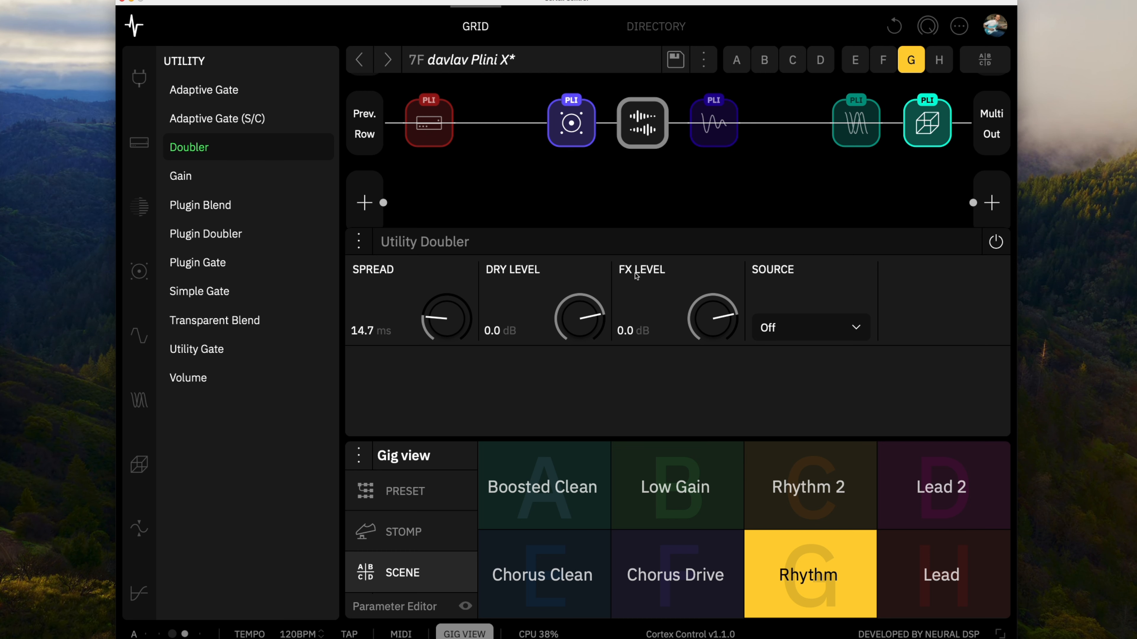
pyautogui.moveTo(642, 113)
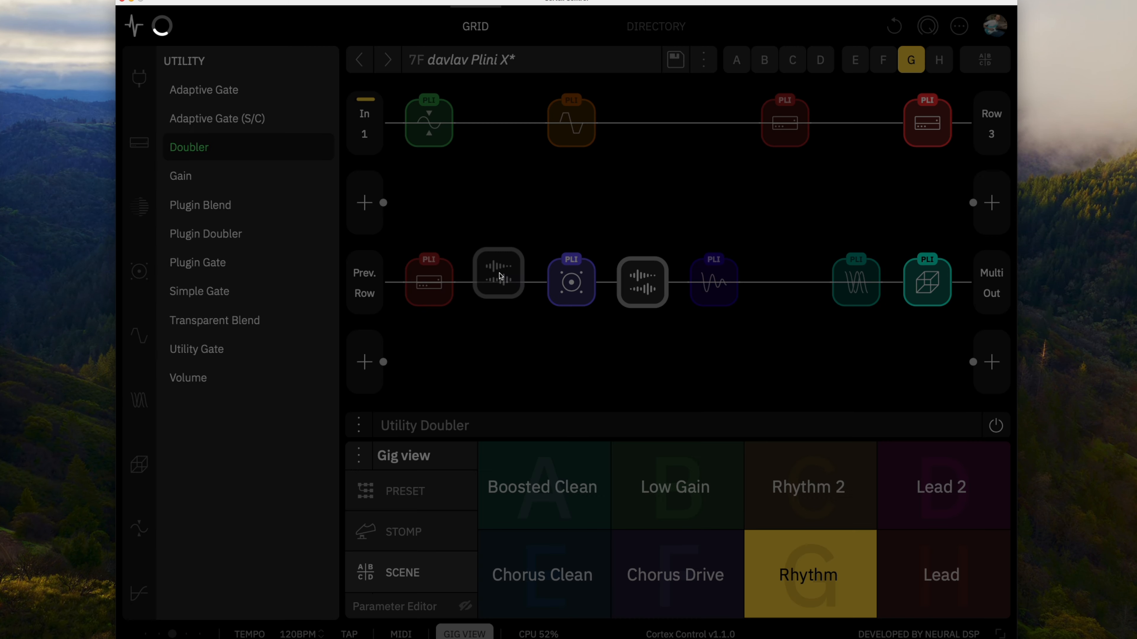
# Place the Doubler on row 1 right after the Drive block.
pyautogui.click(499, 281)
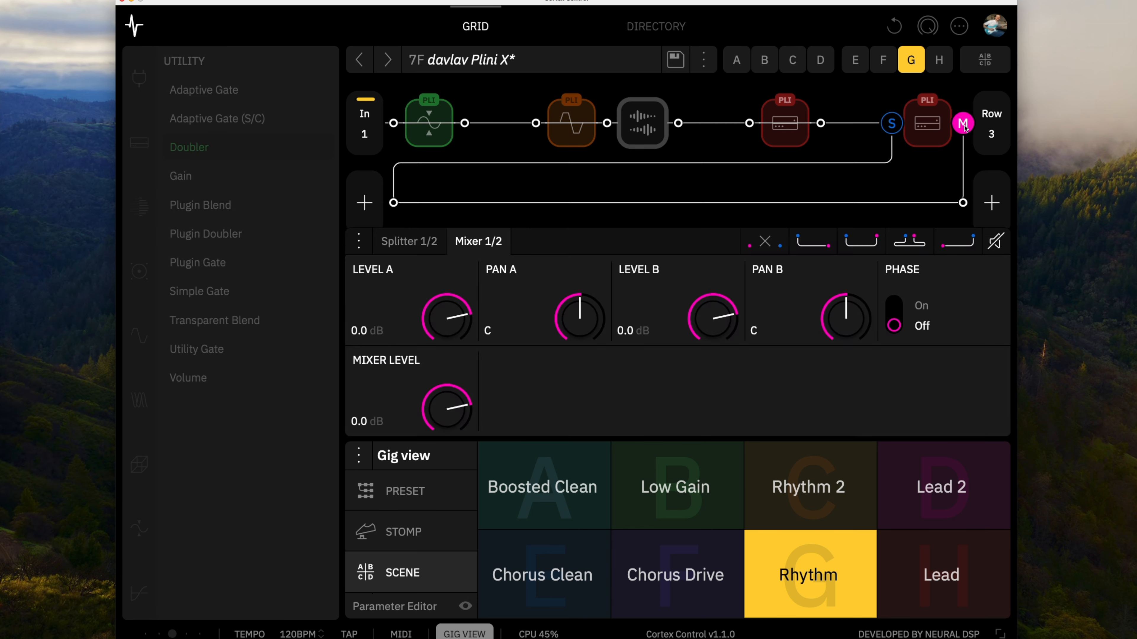
# Put a Plini Crunch amp on each parallel branch between the splitter and mixer.
pyautogui.click(927, 122)
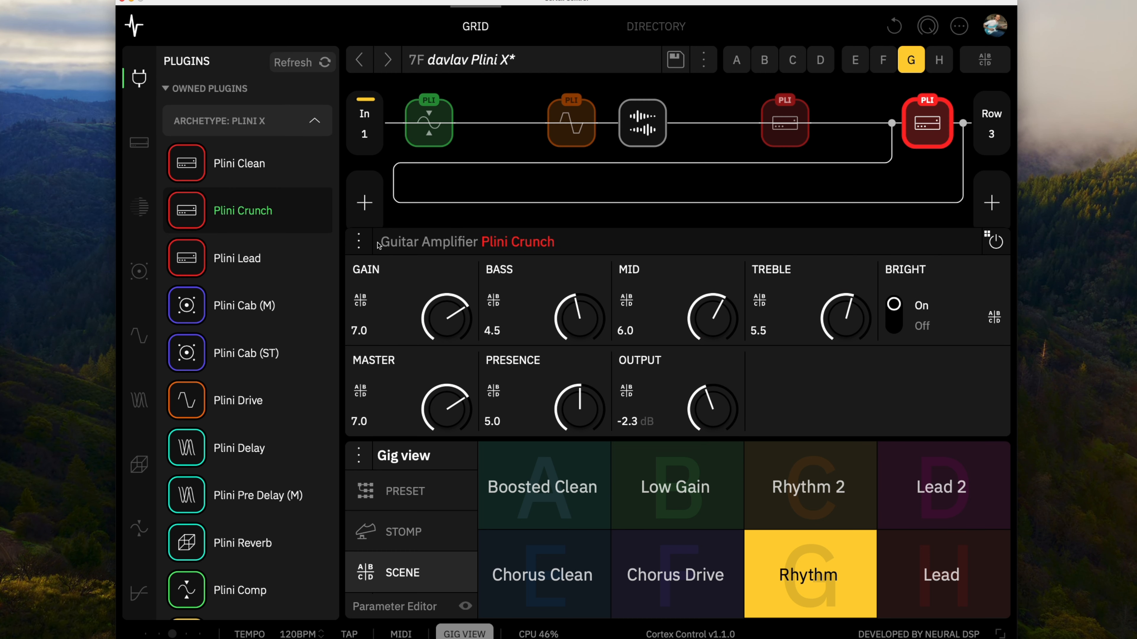
pyautogui.click(359, 241)
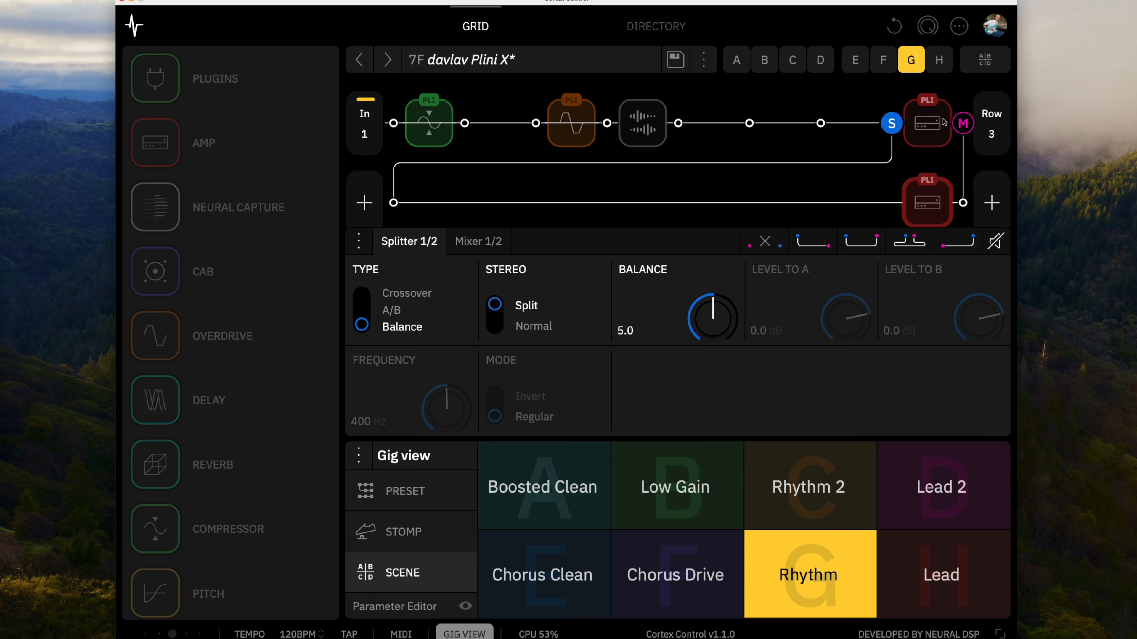
# Replace the row-2 mono cab with Plini Cab (ST), keeping Dynamic 57 and Ribbon 160 mics.
pyautogui.click(478, 241)
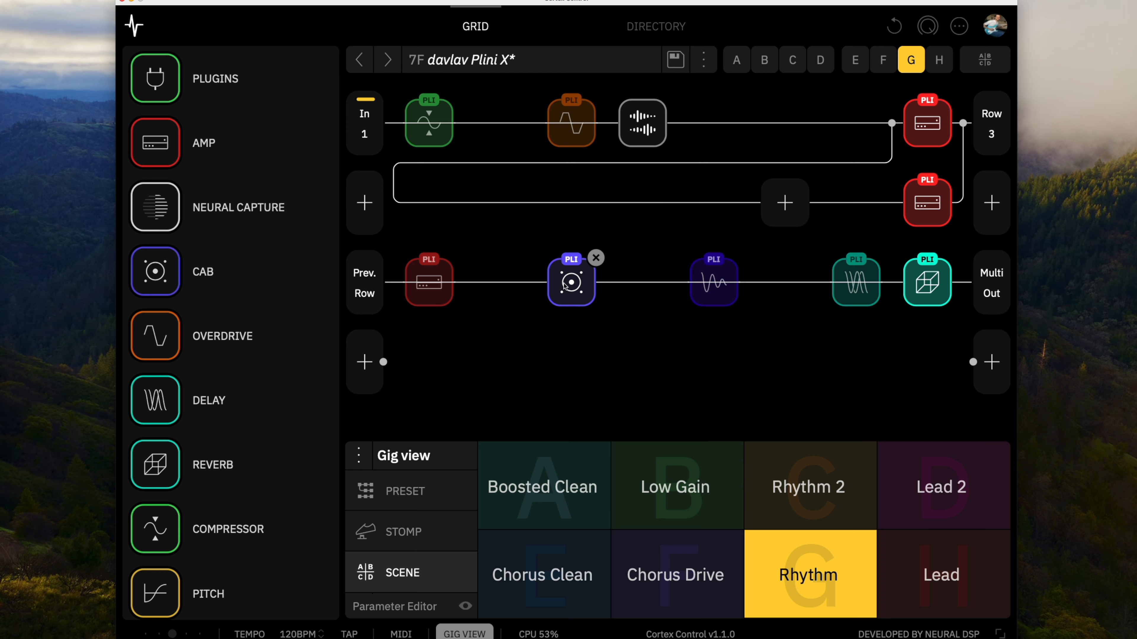
pyautogui.click(570, 282)
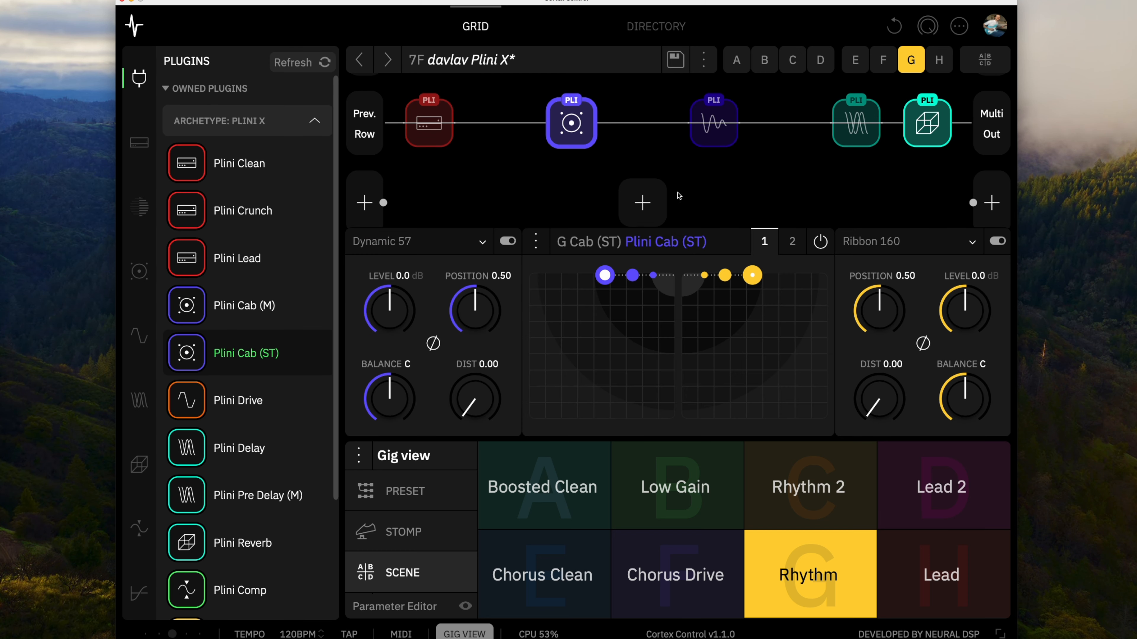